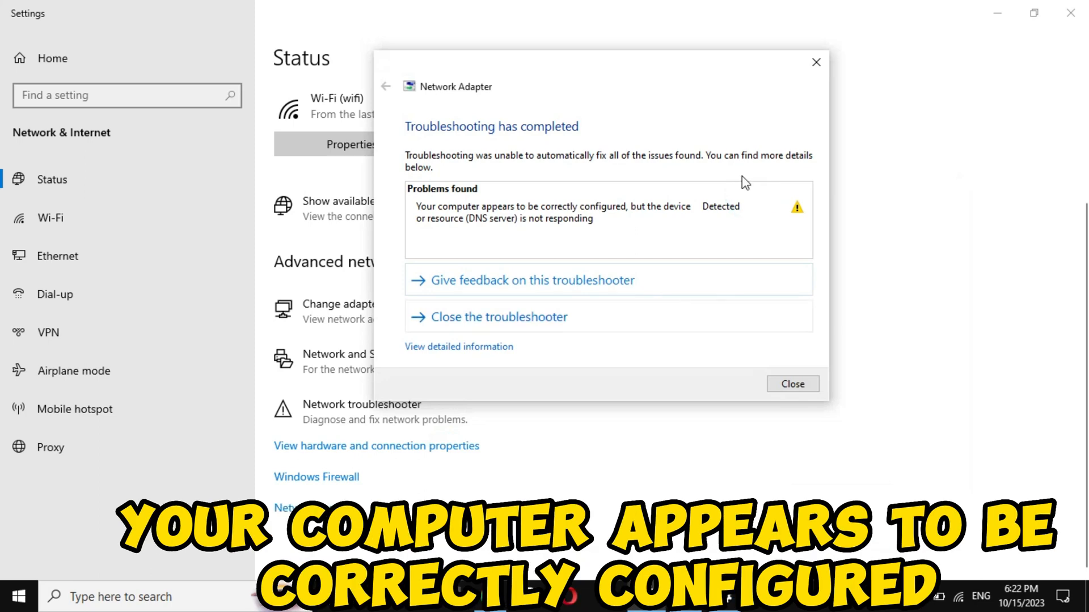
mouse_move(422, 231)
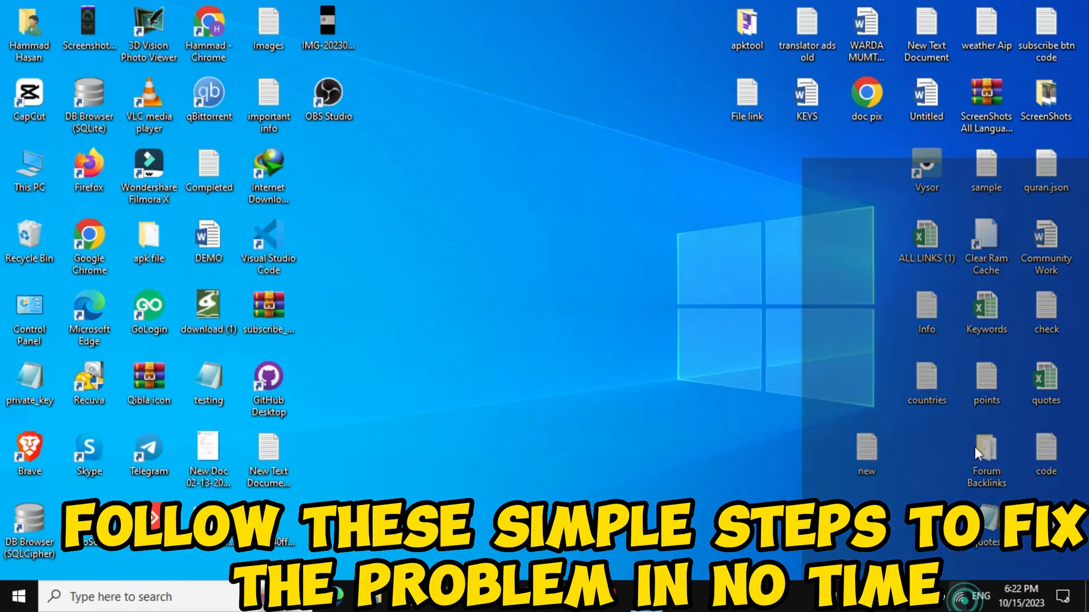
Open the Wi-Fi adapter's properties via Change adapter options and select Internet Protocol Version 4.
left_click(953, 596)
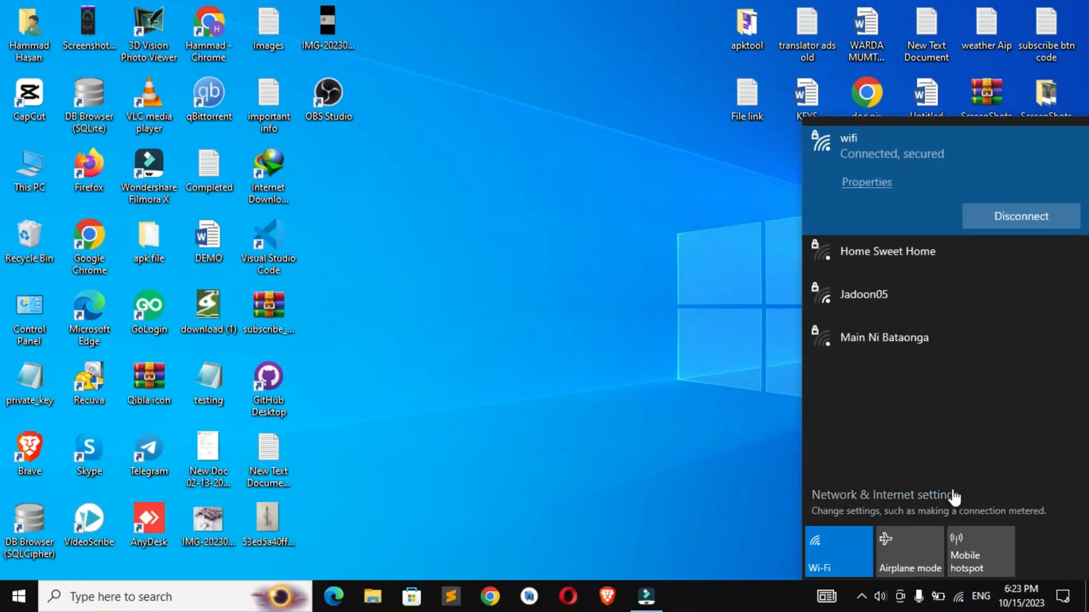
left_click(882, 495)
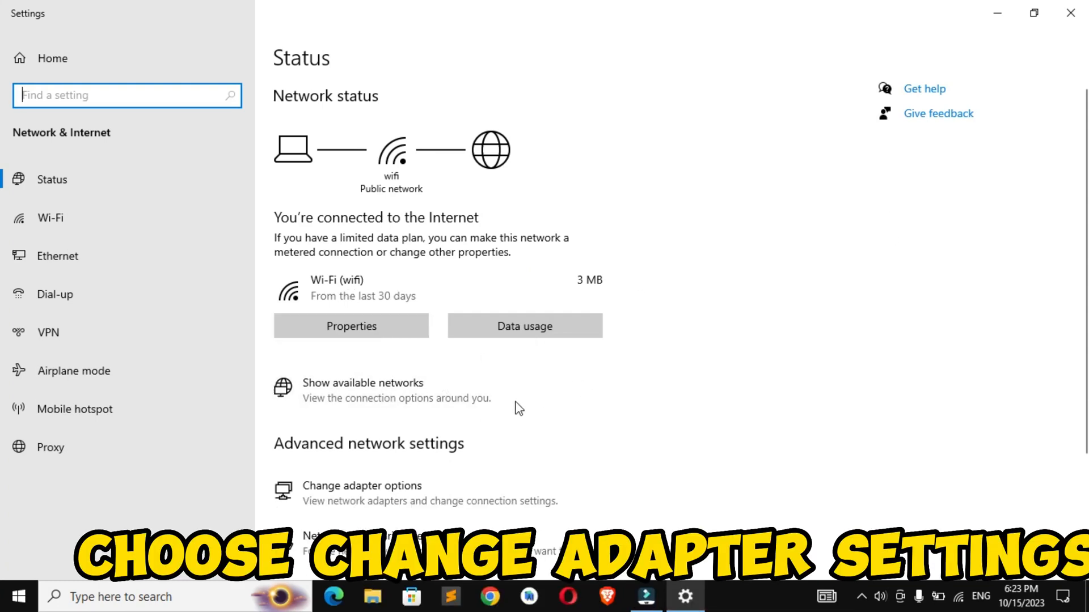
left_click(361, 485)
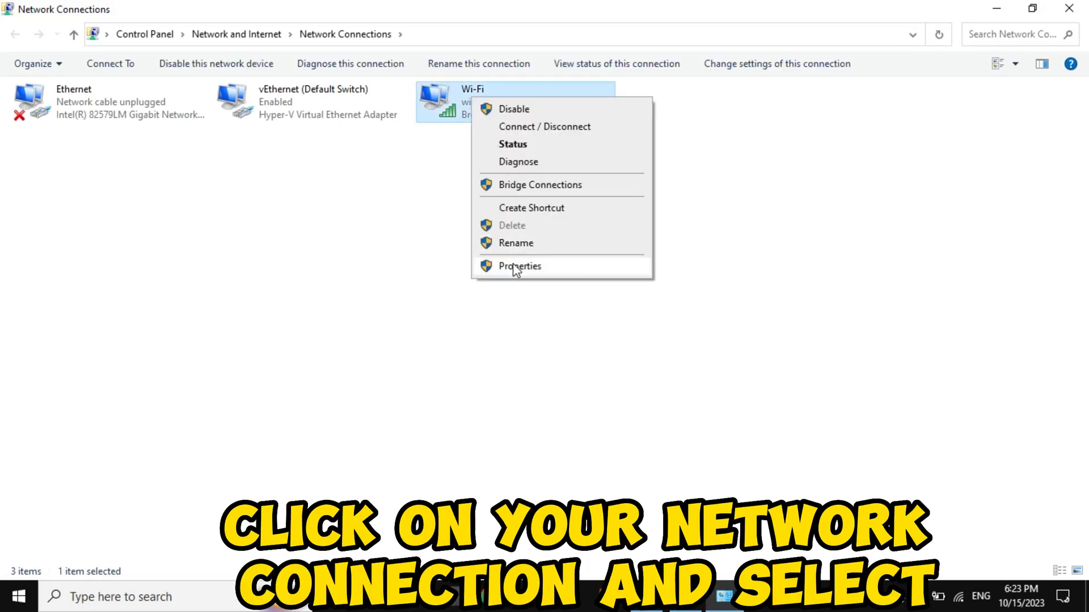
left_click(519, 265)
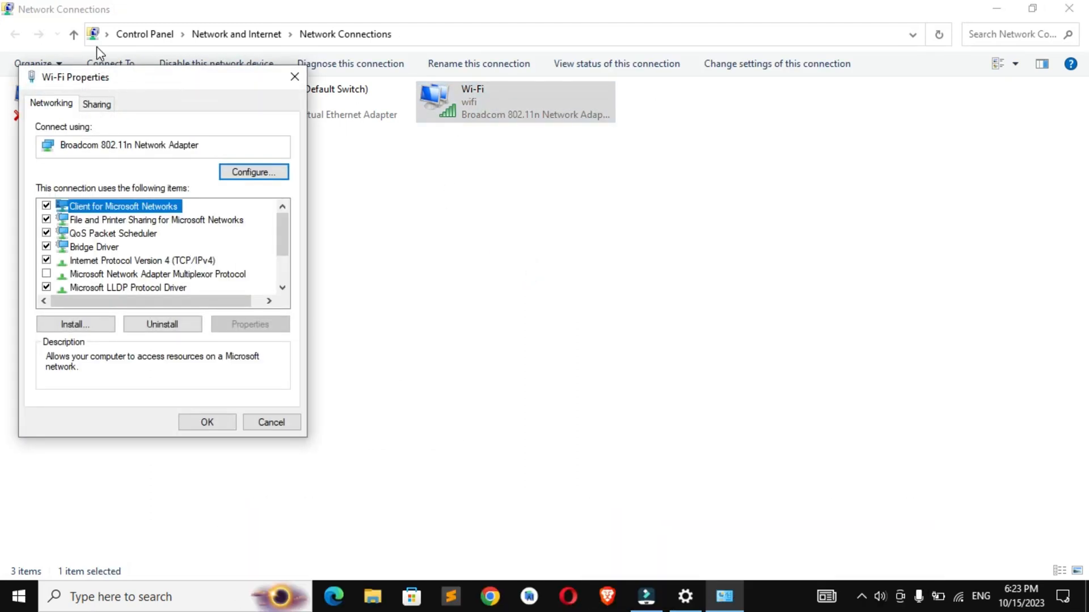
left_click(142, 260)
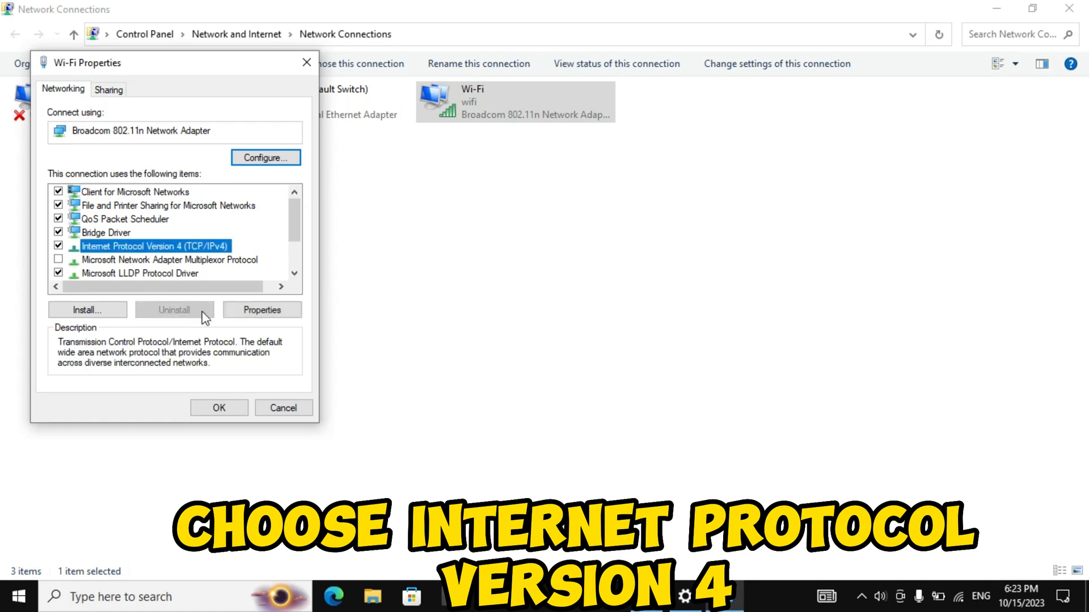
Set the Wi-Fi adapter's IPv4 properties to obtain the DNS server address automatically.
left_click(262, 309)
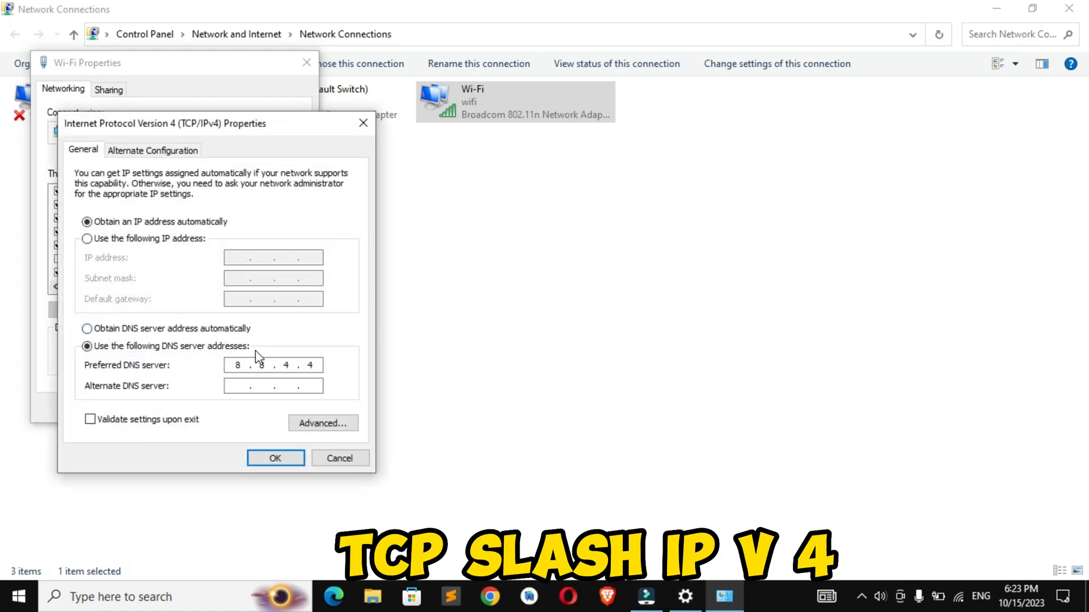
left_click(273, 365)
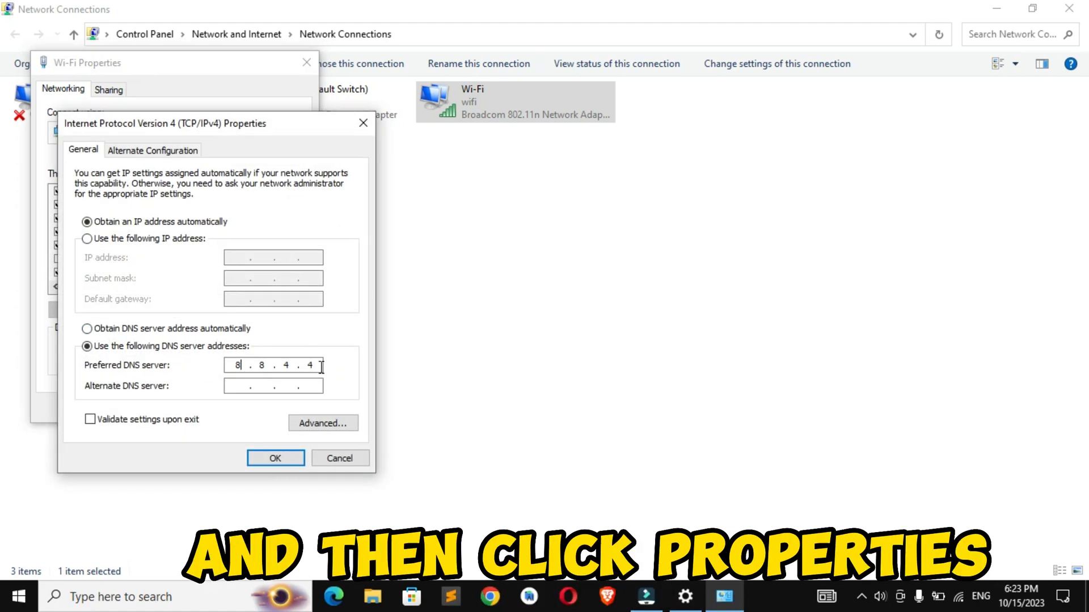
left_click(87, 329)
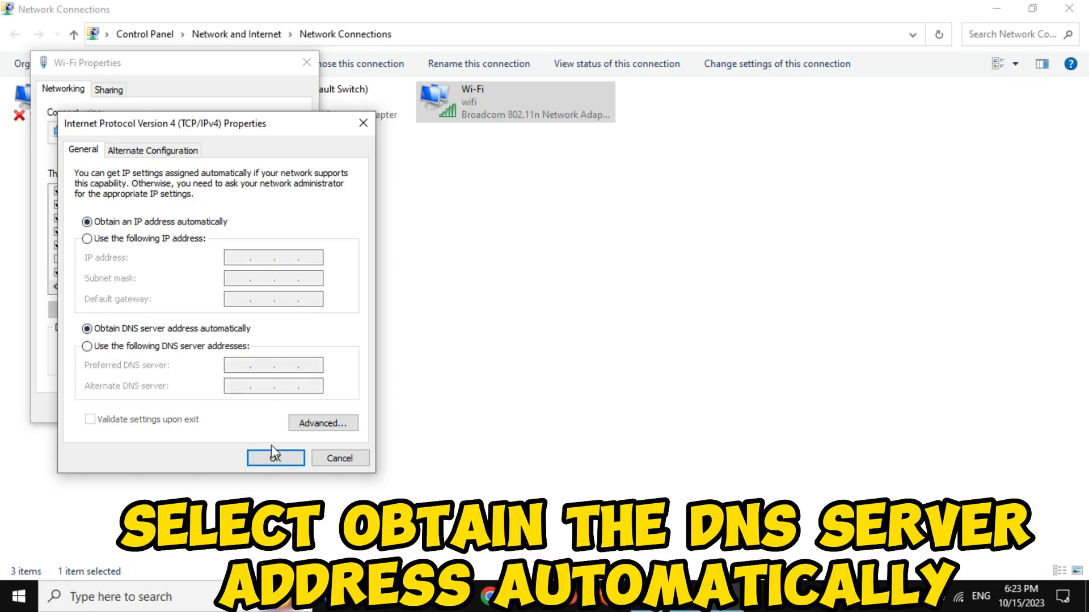
left_click(275, 458)
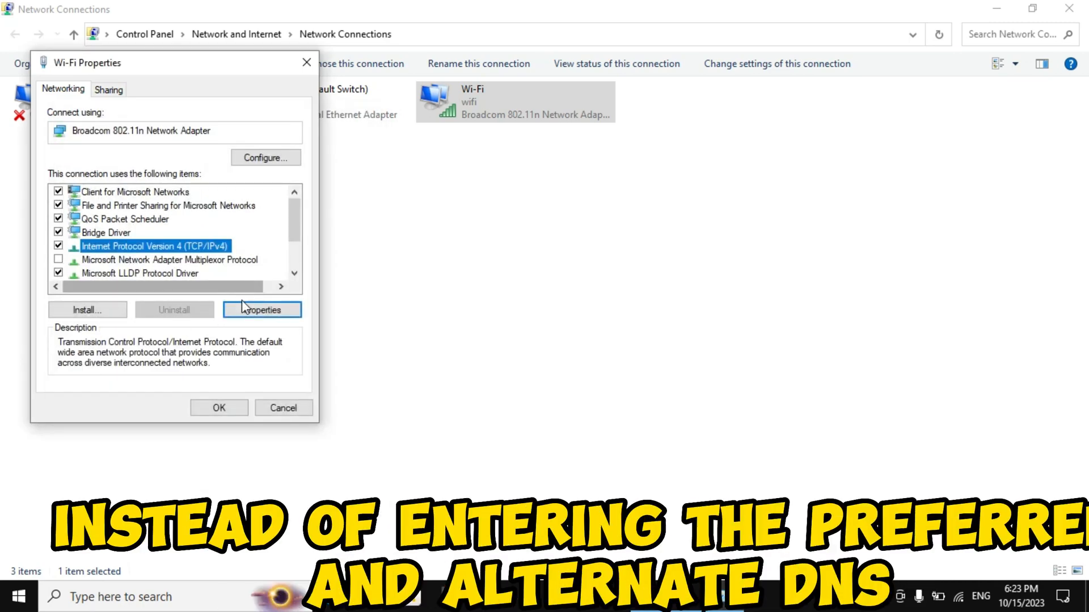
Recheck the IPv4 settings, confirm them, and save and close Wi-Fi Properties.
left_click(262, 309)
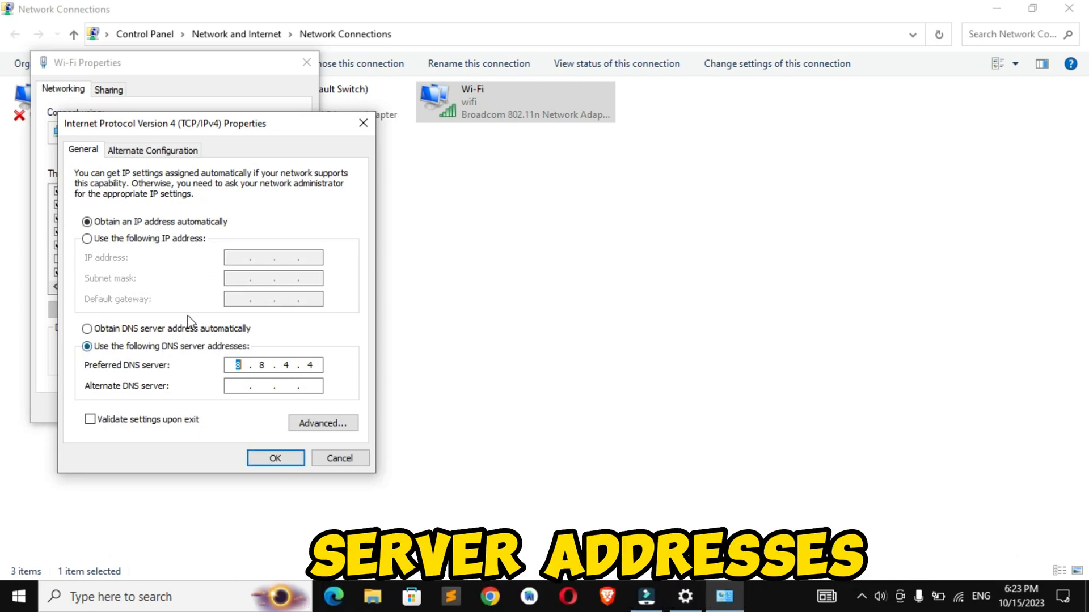
left_click(275, 458)
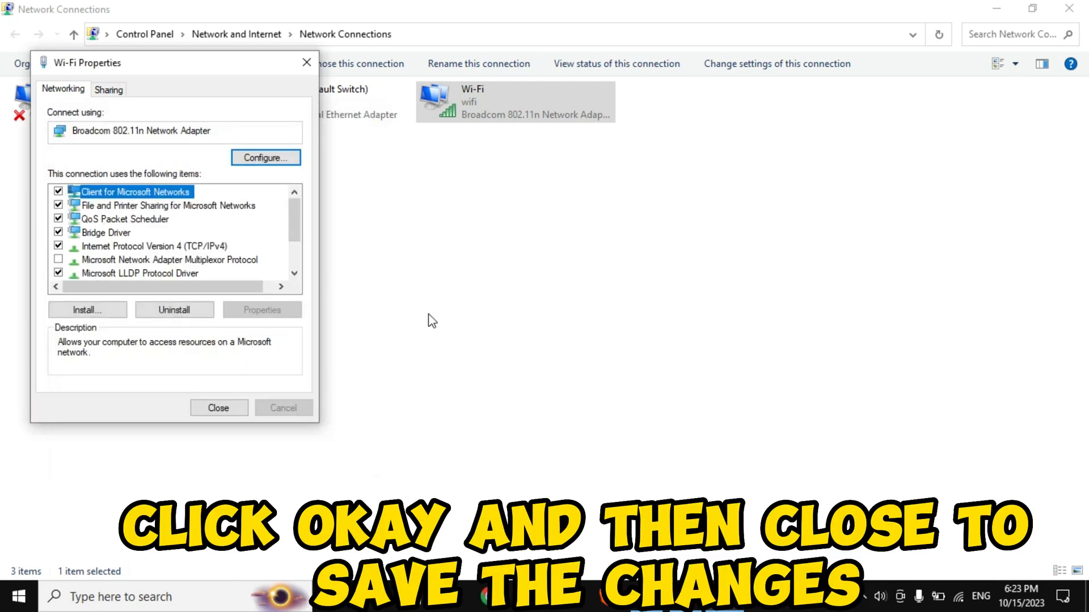
left_click(218, 408)
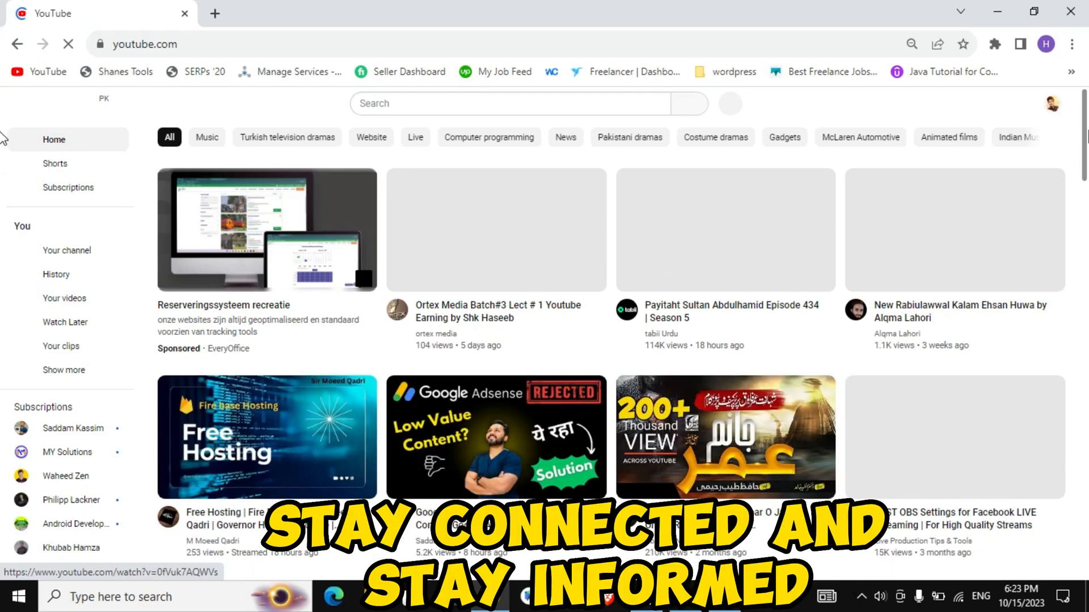
Scroll down the YouTube home page to confirm videos and the Shorts shelf load.
scroll("down", 3)
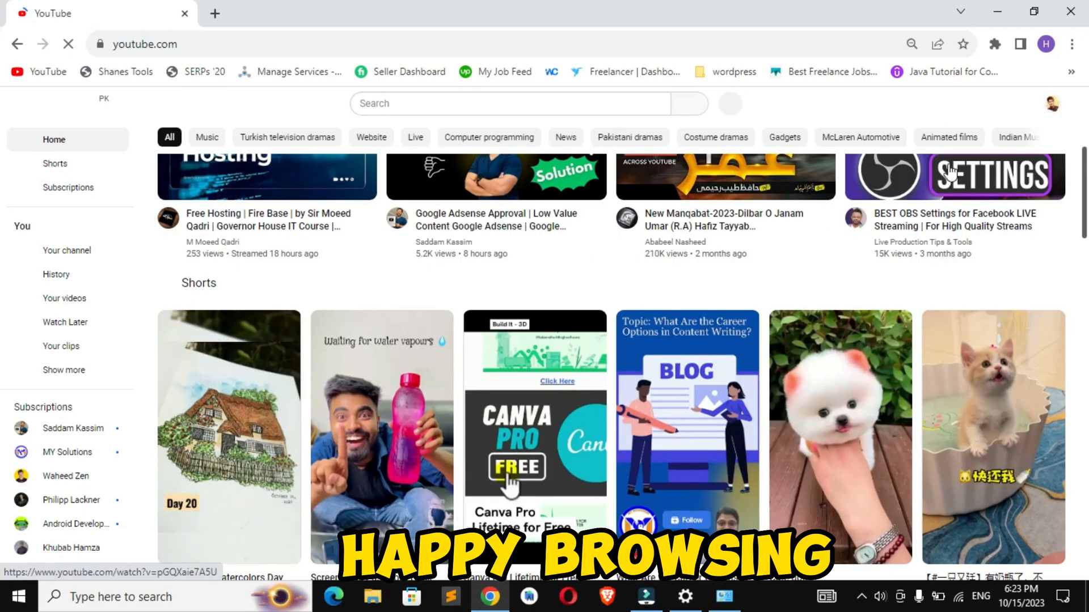